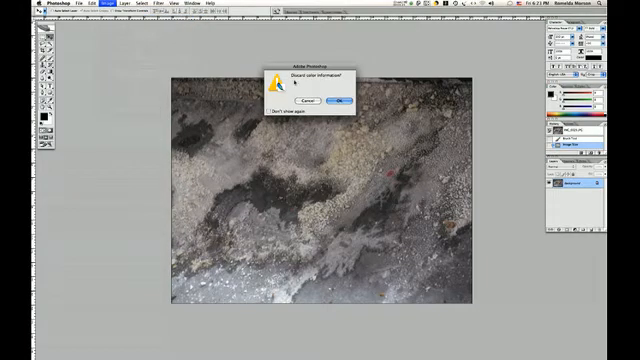
Convert the snow photo to grayscale, discarding color, and brighten highlights in Levels for stronger contrast.
left_click(340, 100)
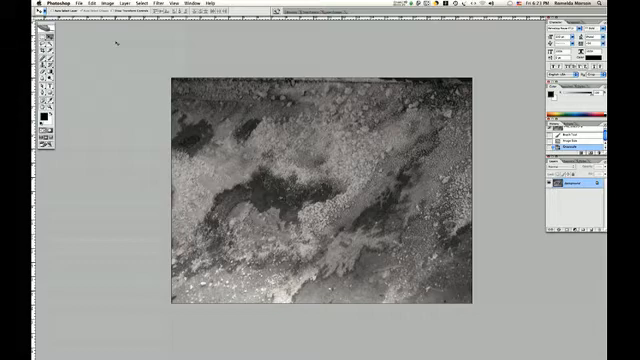
mouse_move(128, 50)
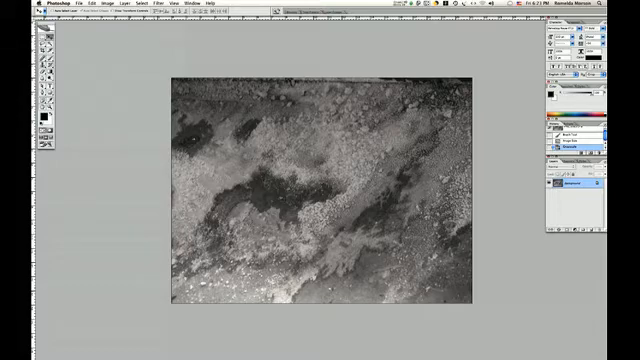
left_click(96, 10)
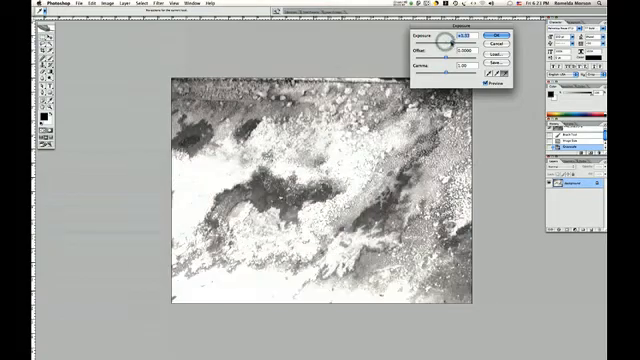
left_click_drag(444, 40, 456, 40)
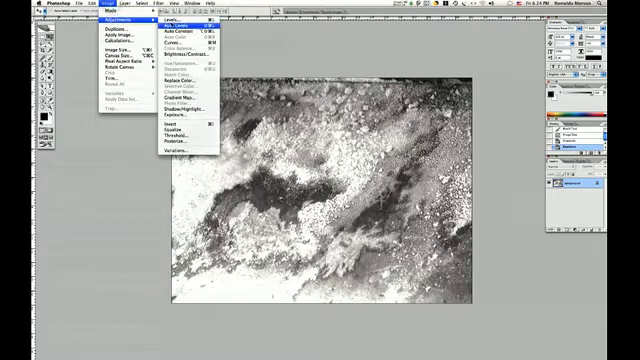
left_click(176, 20)
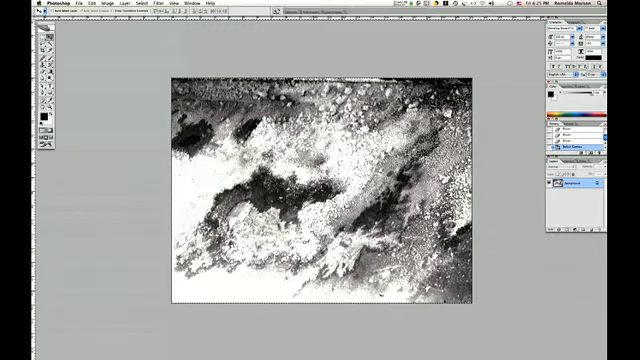
Define a new brush preset from the texture and name it 'Snow'.
left_click(74, 10)
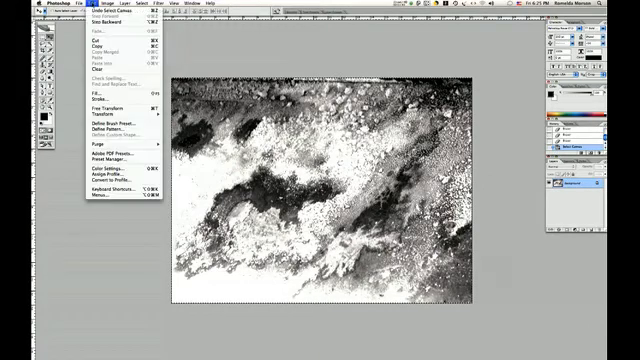
mouse_move(110, 132)
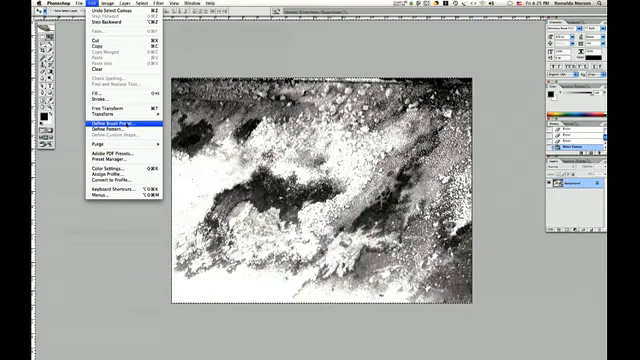
left_click(108, 128)
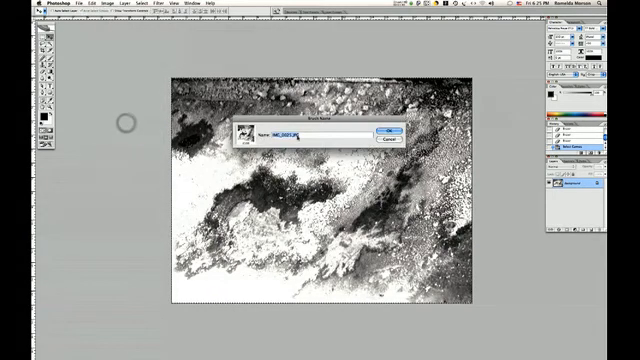
type("Snow_Grunge3")
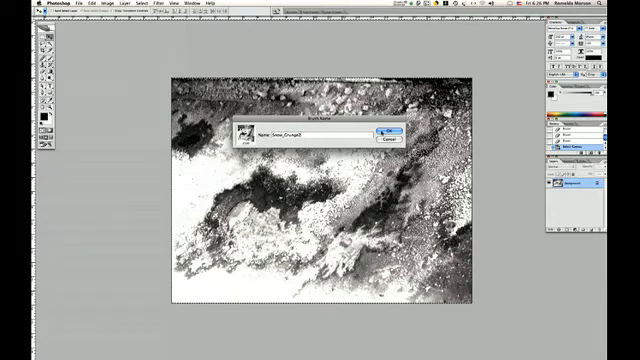
left_click(388, 130)
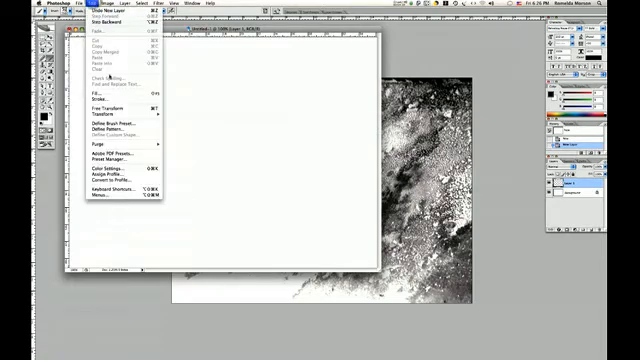
Fill the new document's canvas with dark gray.
left_click(92, 96)
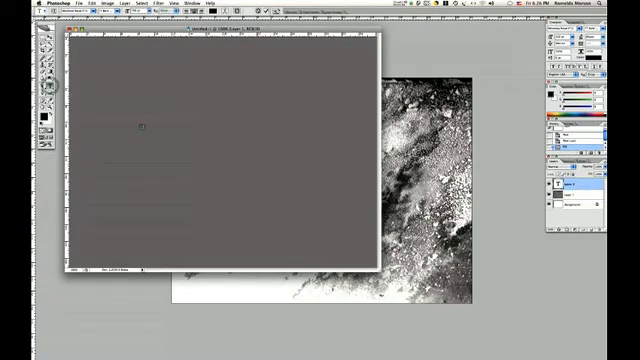
Enter the black text 'GRUNGE' on the canvas and duplicate its layer.
type("GRUNGE")
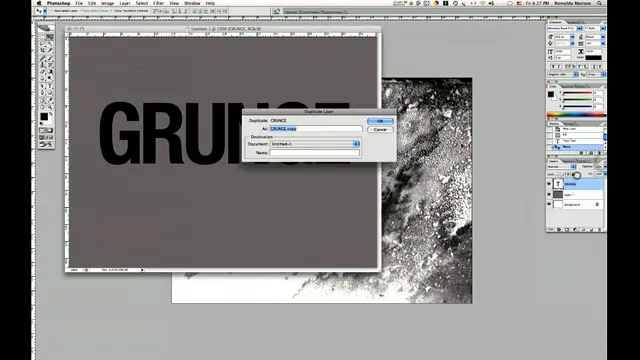
left_click(374, 122)
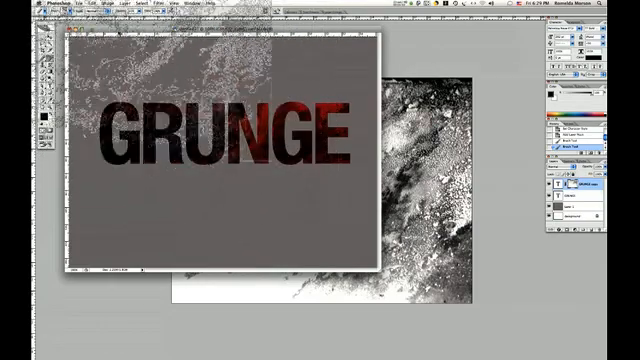
Pick the custom Snow brush from the Brush Preset picker to paint the mask.
left_click(96, 16)
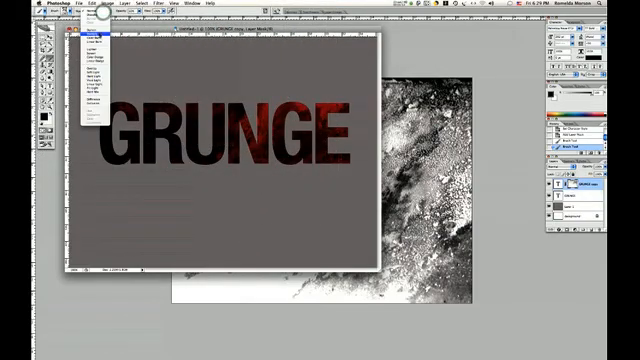
left_click(96, 16)
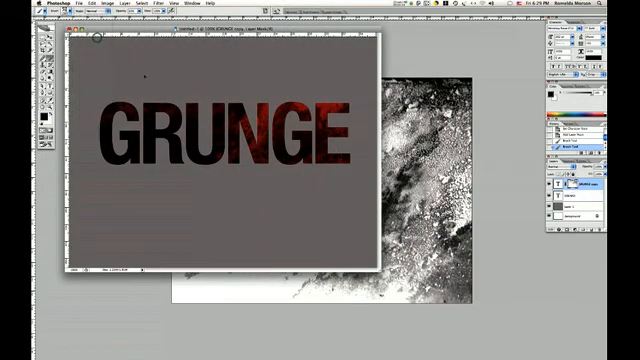